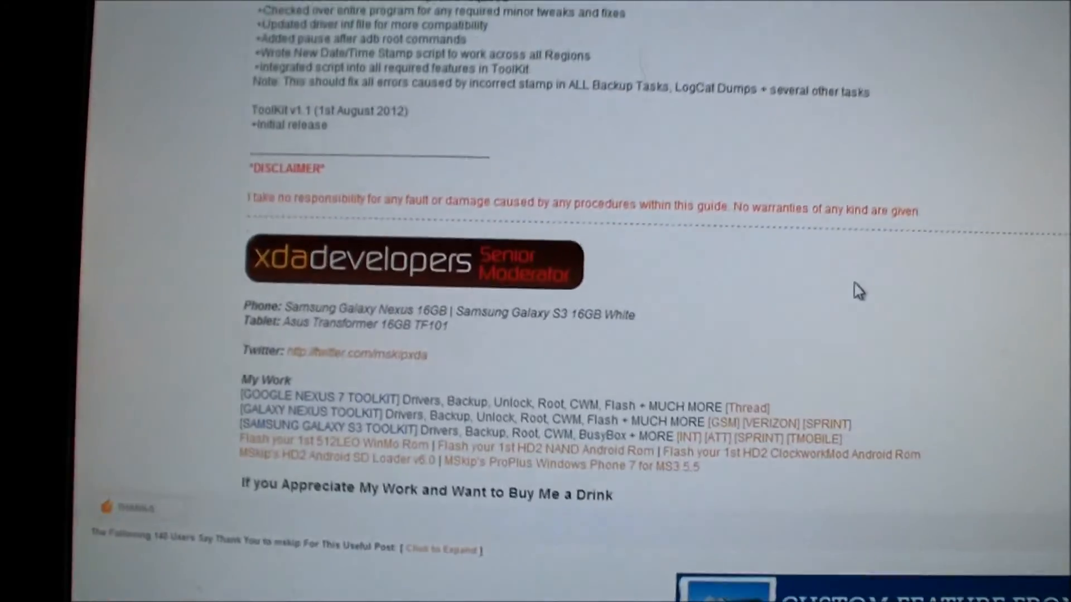
Review the ToolKit main menu and enter option 1 to reach the driver options.
scroll("down", 3)
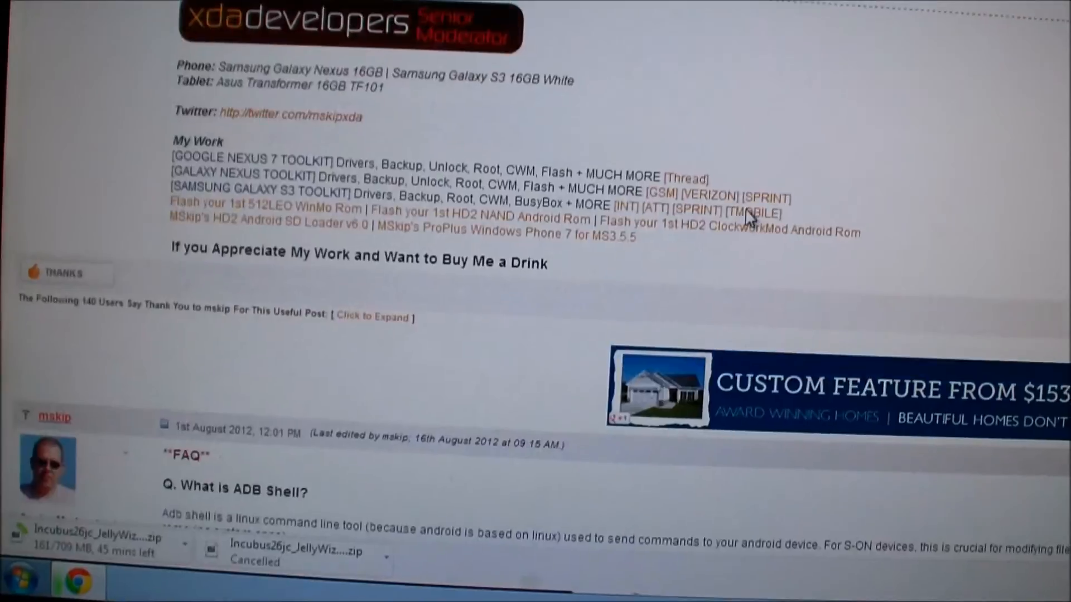
scroll("down", 3)
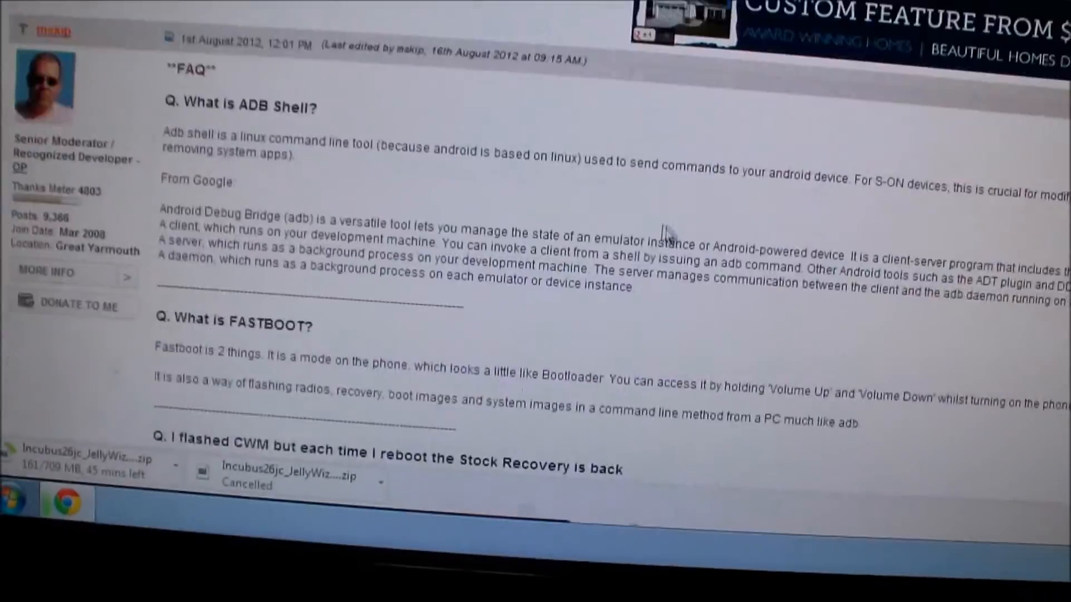
scroll("down", 3)
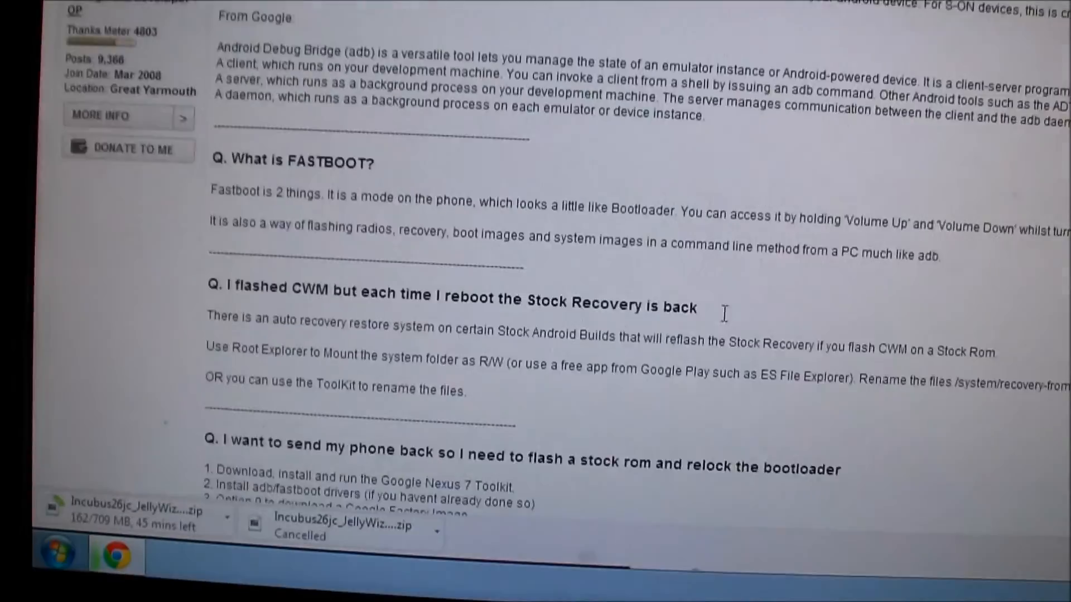
scroll("down", 3)
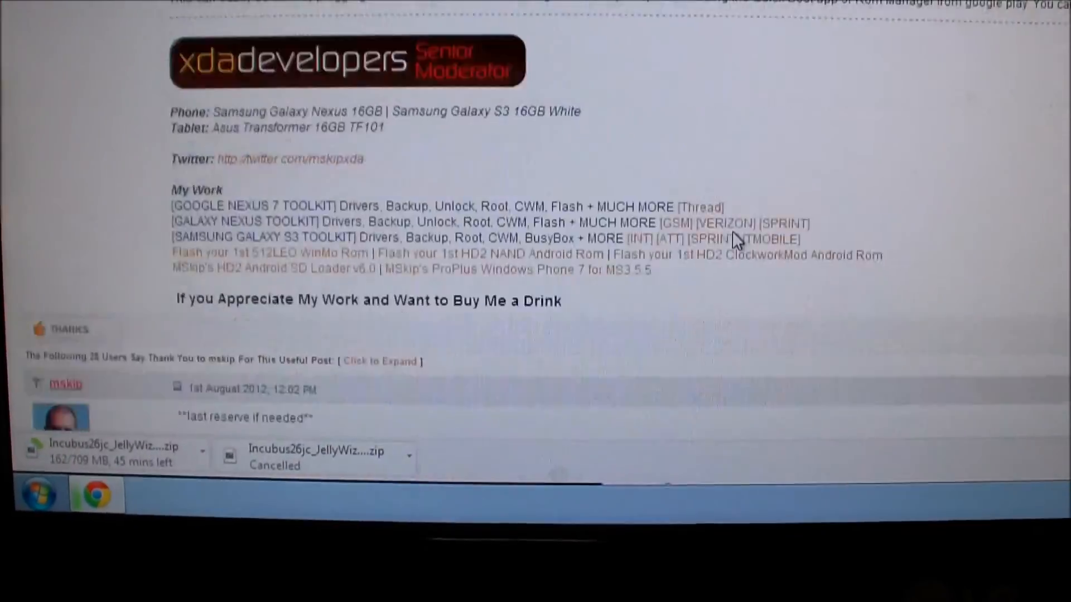
scroll("up", 3)
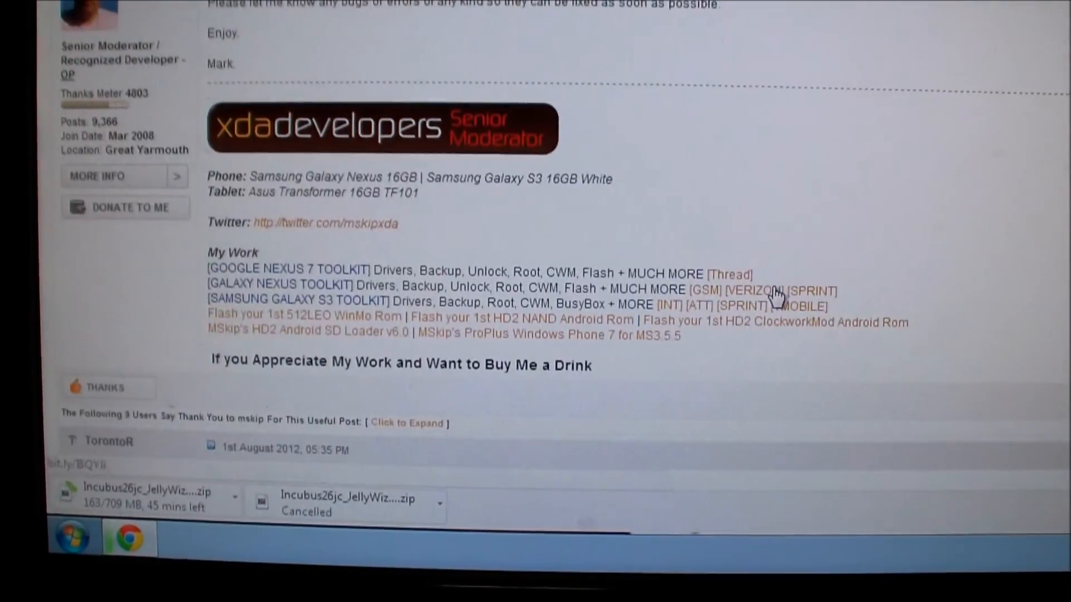
scroll("down", 3)
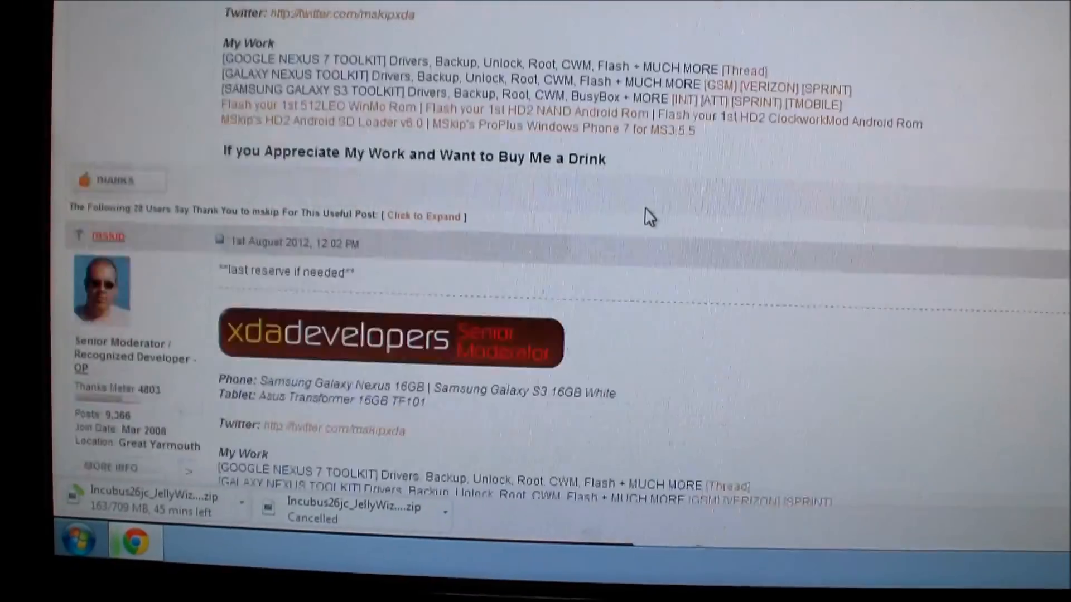
scroll("up", 3)
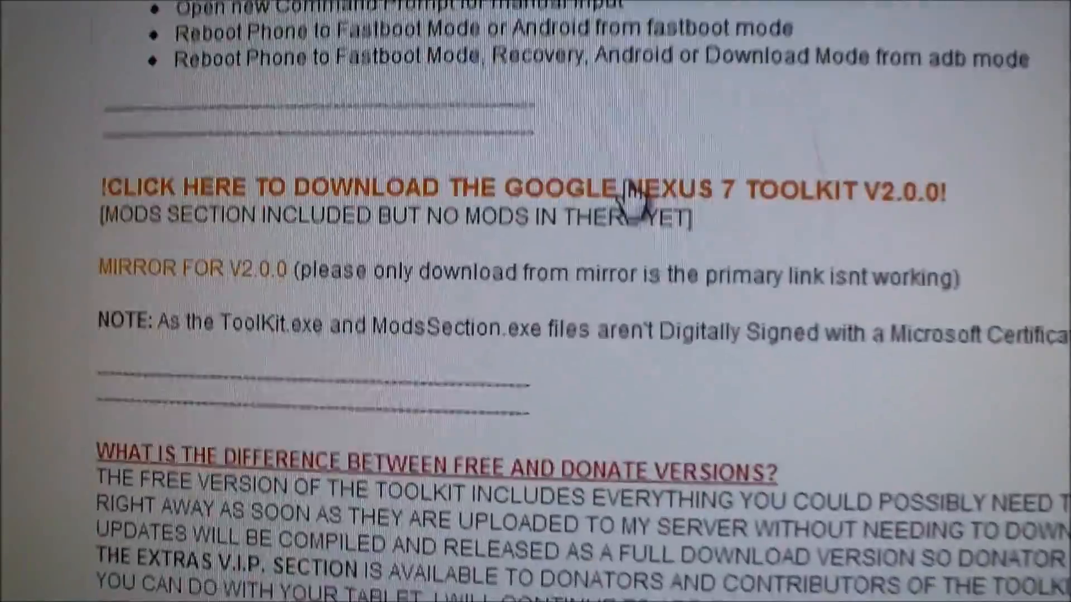
scroll("up", 3)
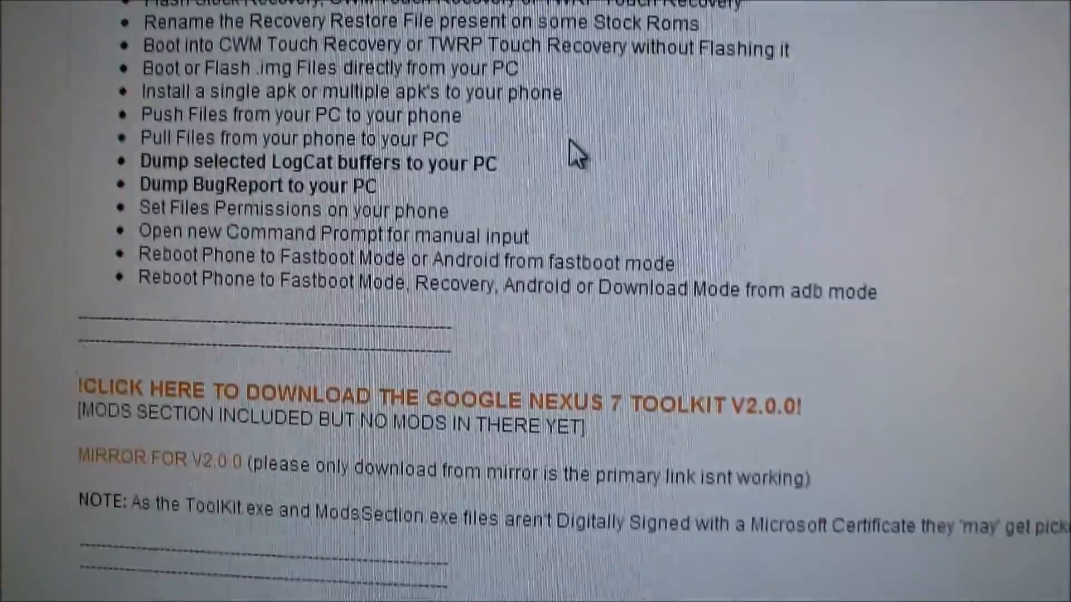
scroll("down", 3)
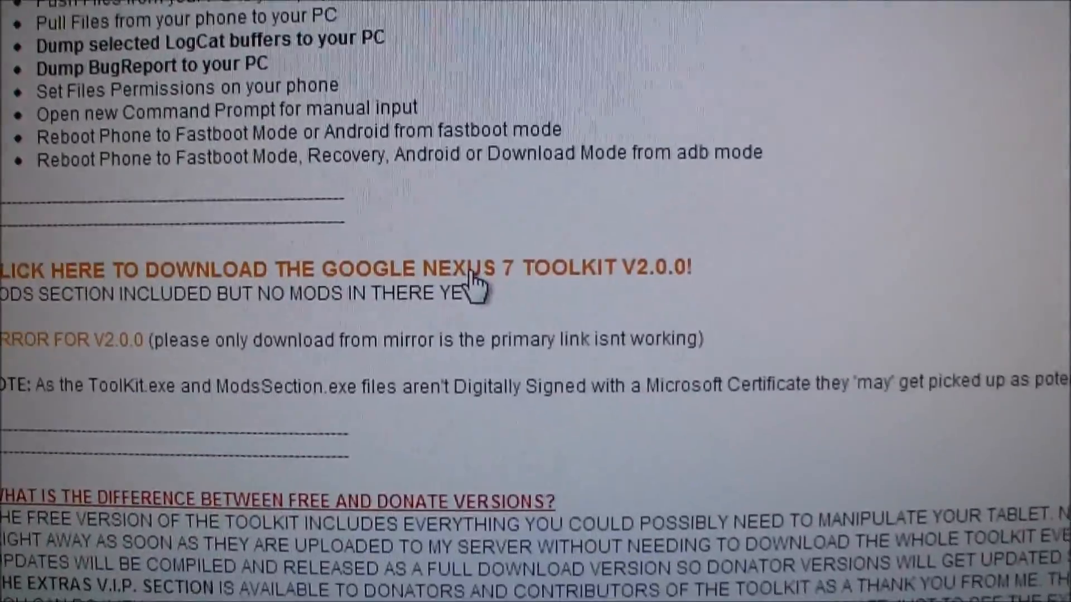
scroll("down", 3)
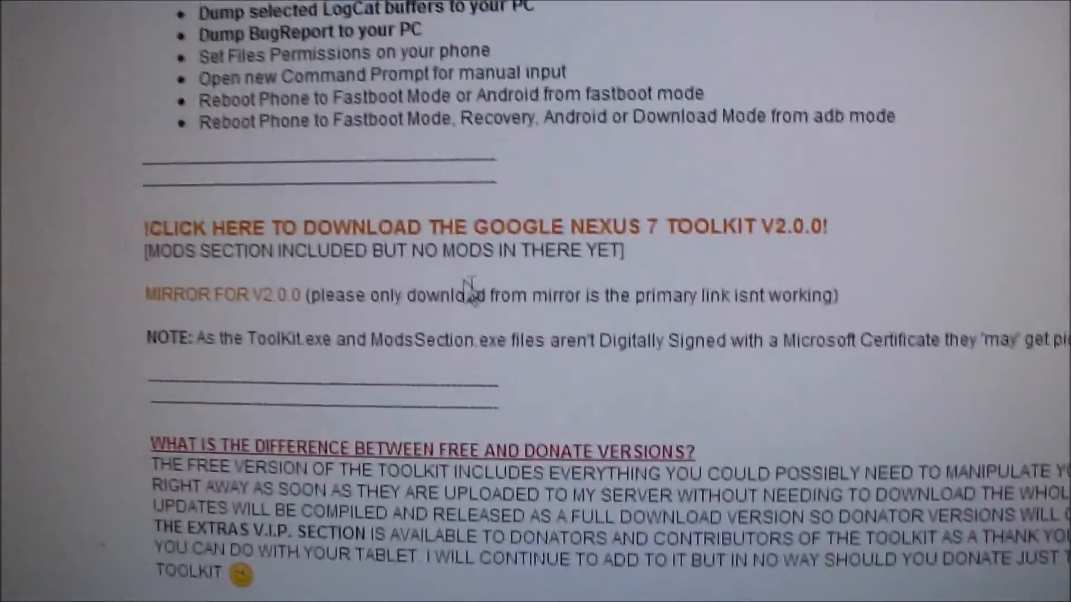
scroll("down", 3)
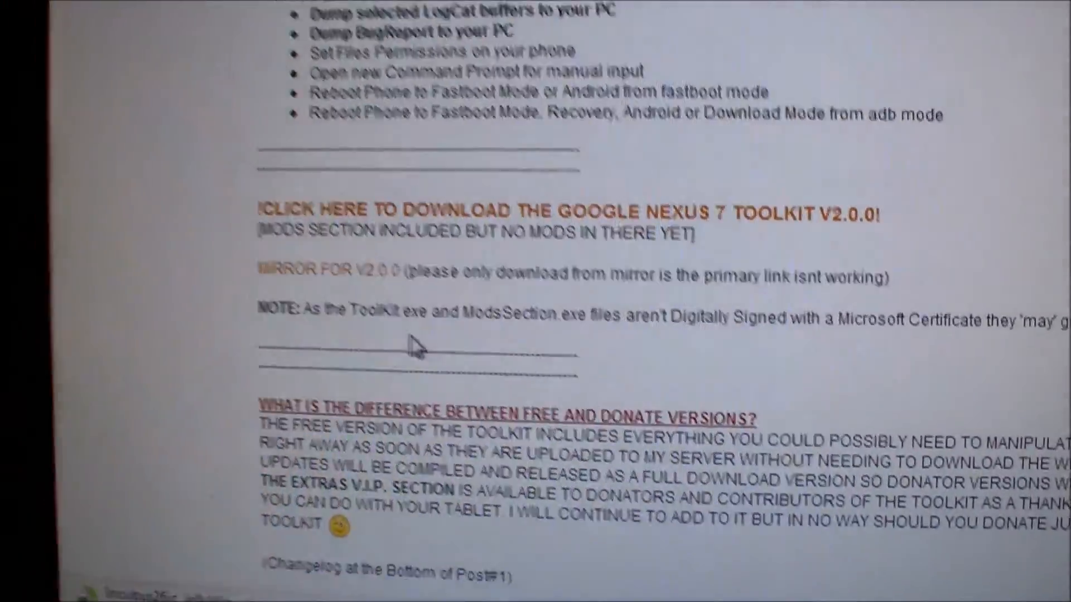
scroll("up", 3)
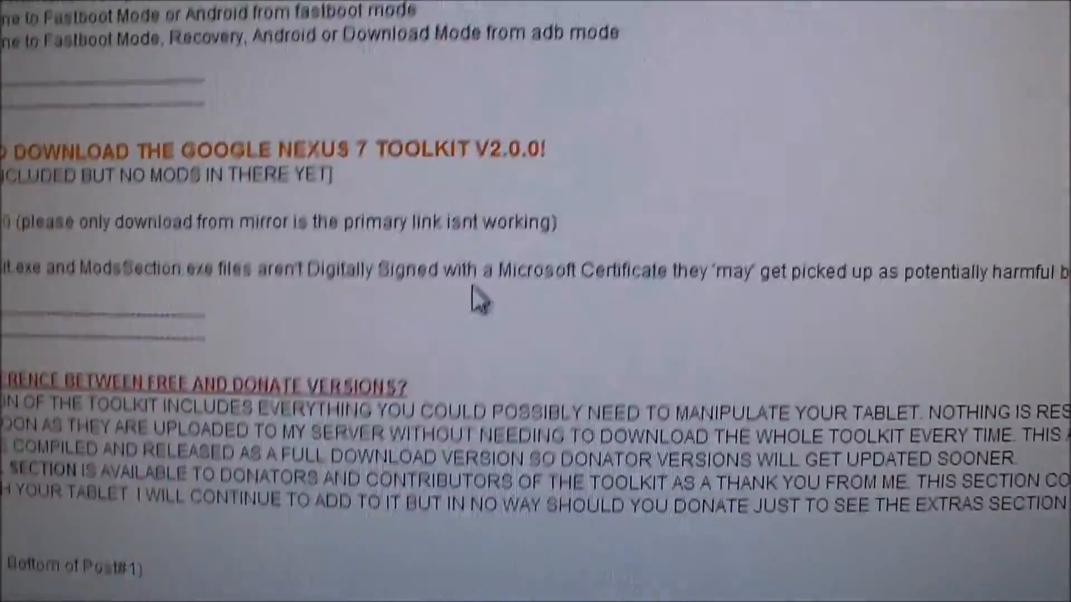
scroll("up", 3)
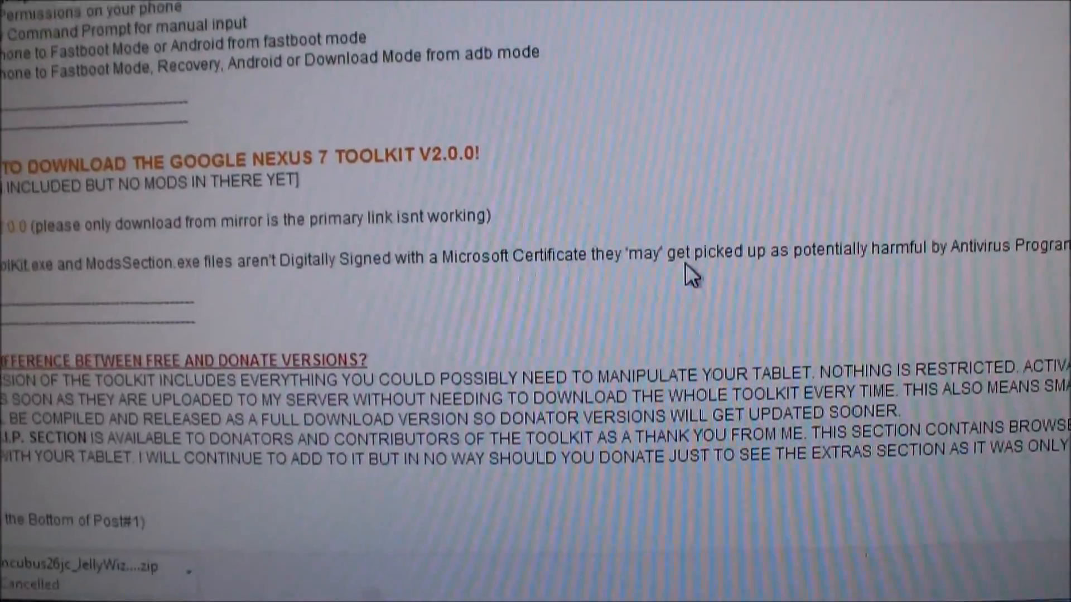
scroll("down", 3)
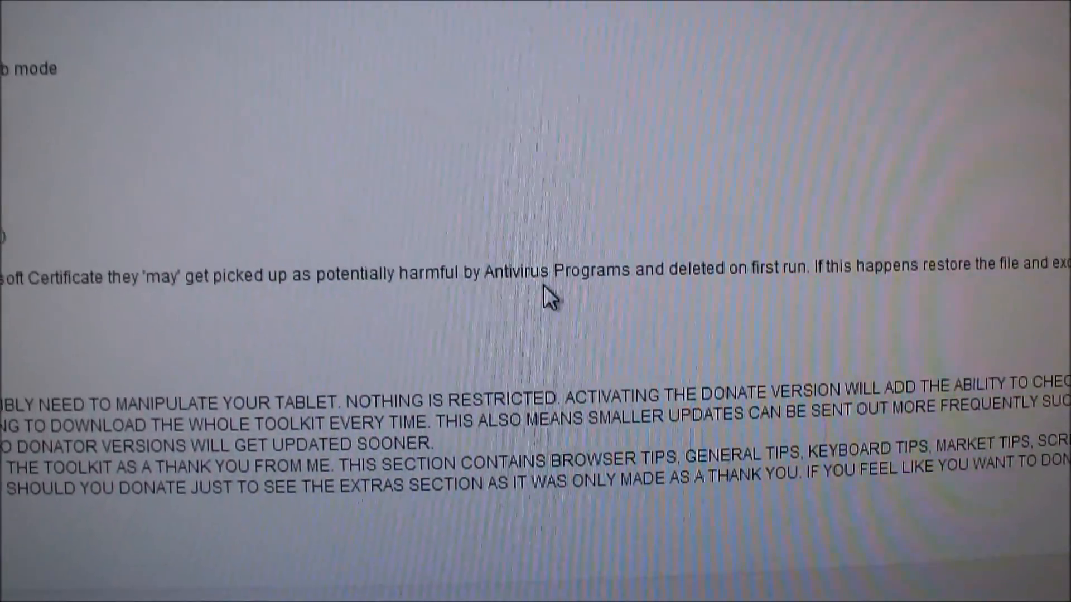
scroll("up", 3)
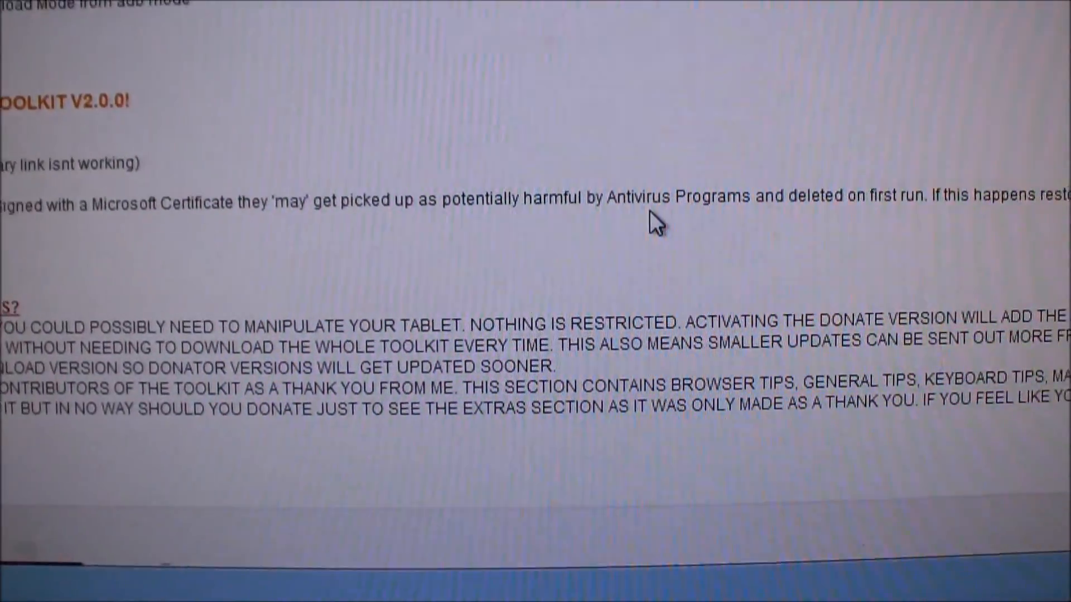
scroll("up", 3)
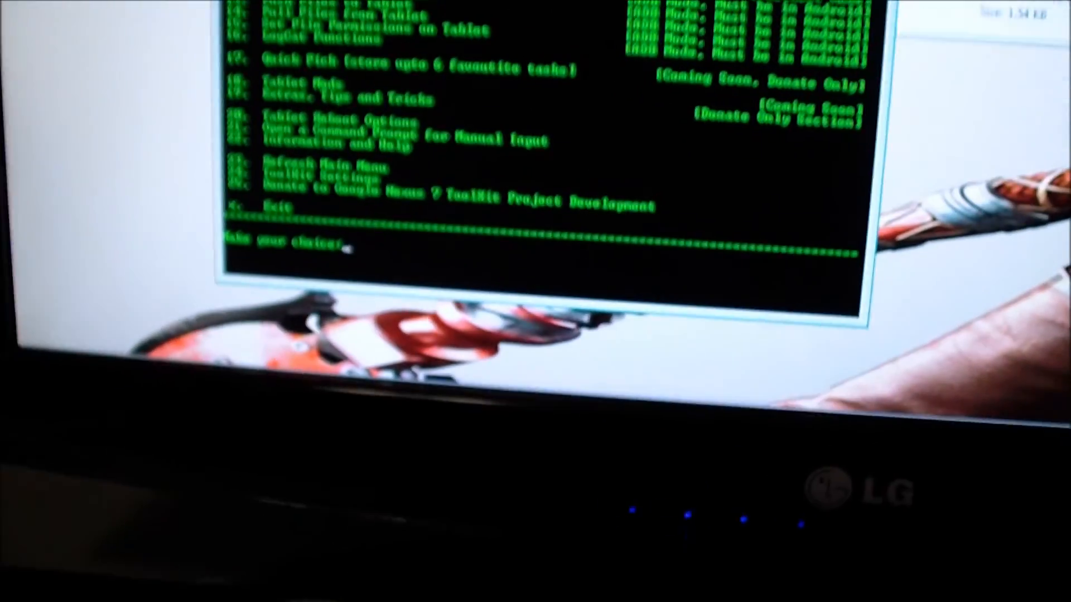
type("1")
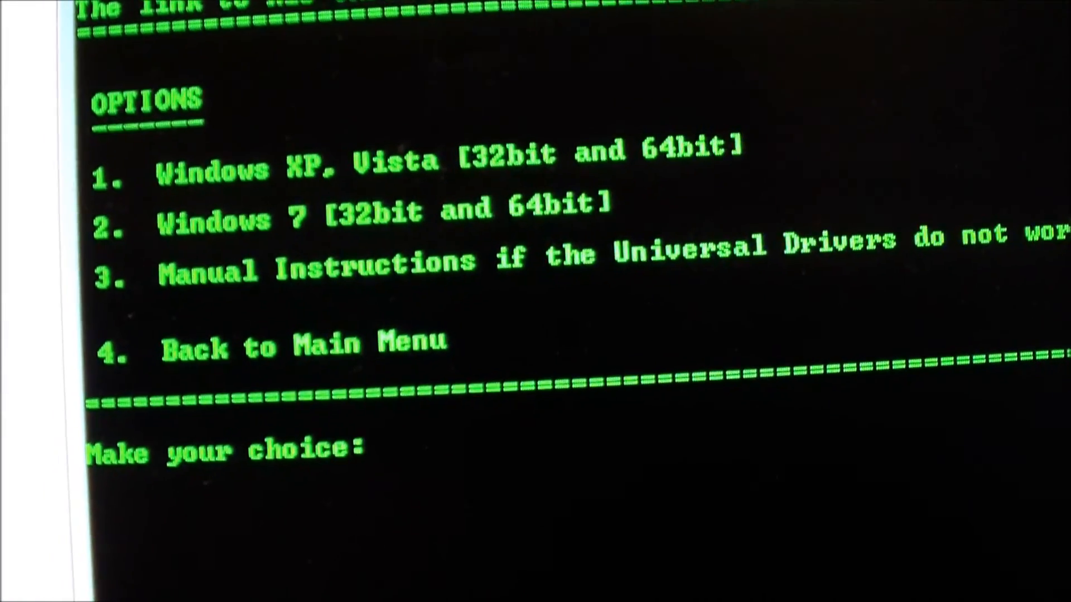
Choose option 2, the Windows 7 32-bit and 64-bit drivers.
type("2")
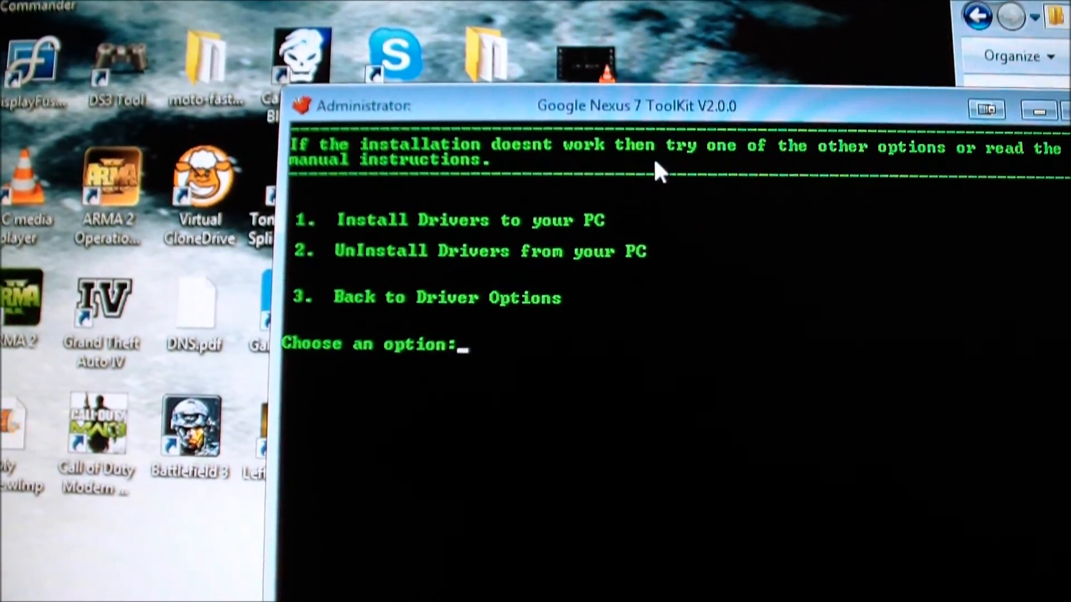
Choose option 1, Install Drivers to your PC, and let the installation run.
type("1")
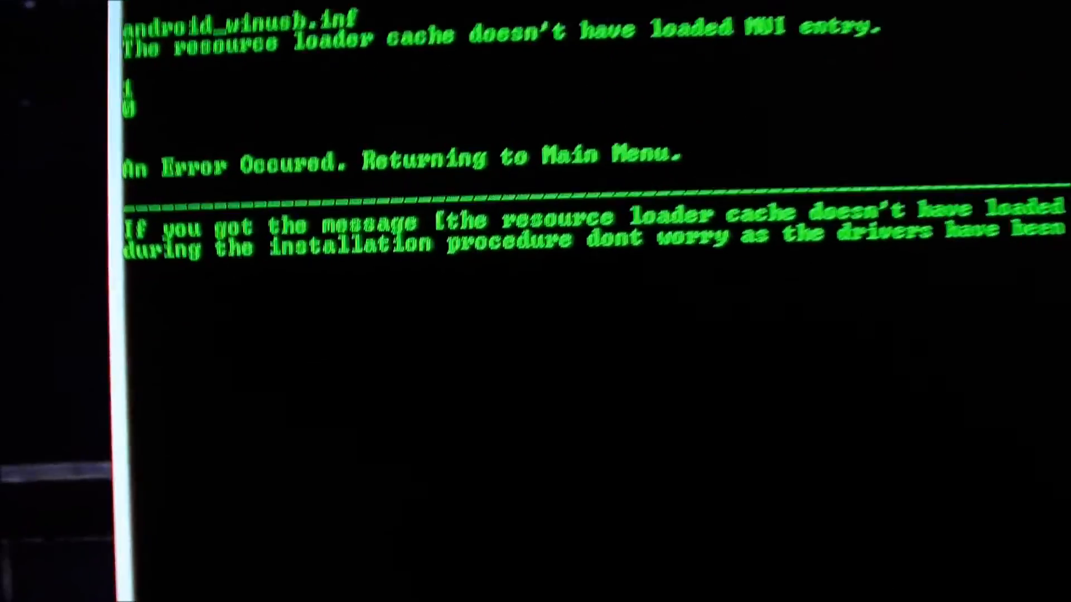
scroll("down", 3)
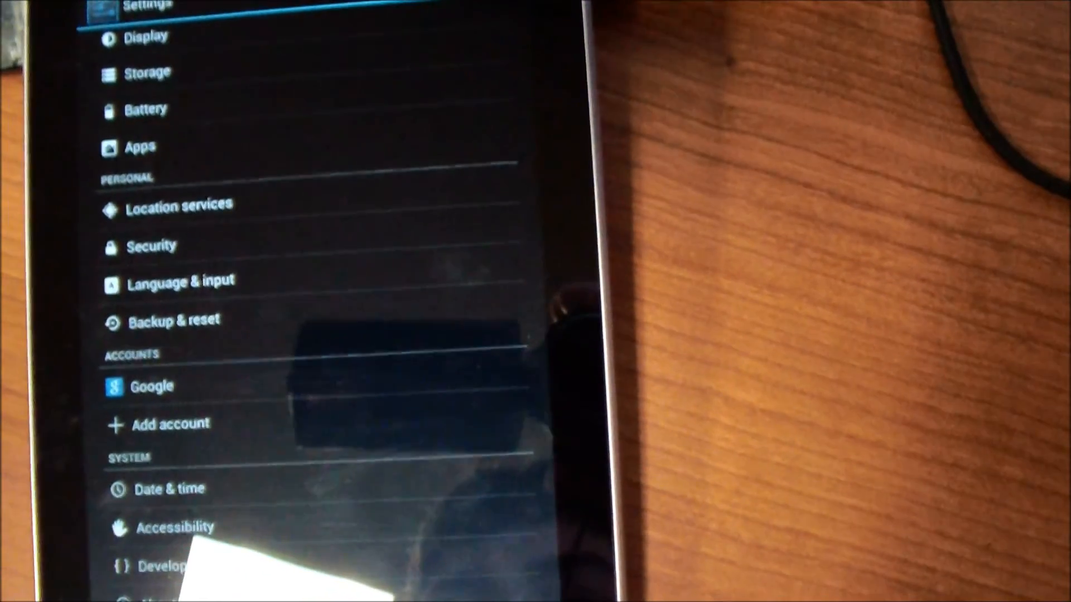
In Developer options, tick the Android debugging checkbox under Debugging.
left_click(167, 567)
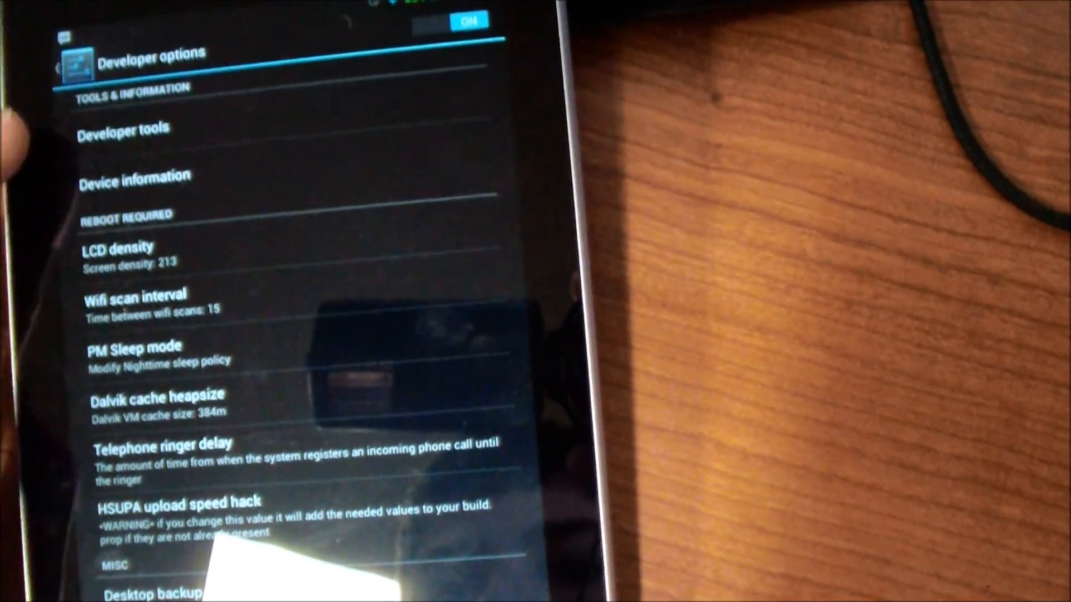
scroll("down", 3)
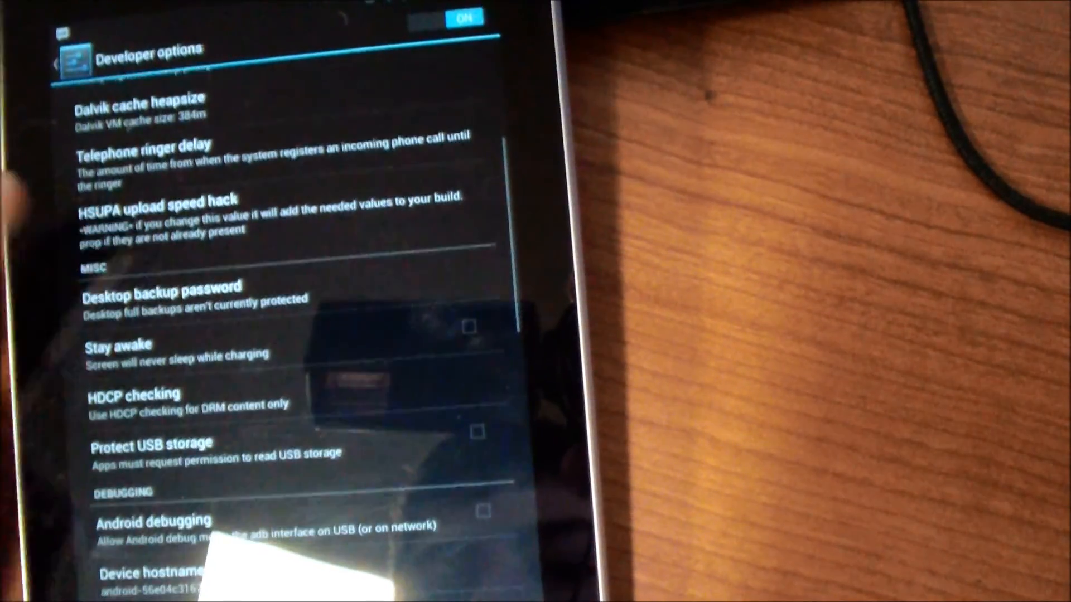
left_click(154, 521)
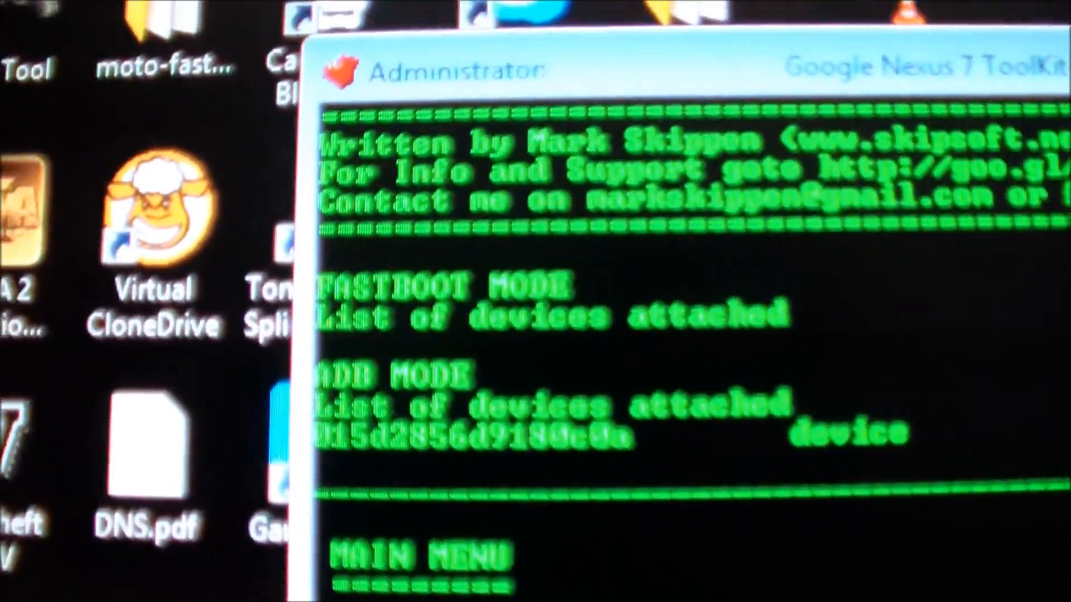
Scroll the ToolKit window to confirm the tablet shows as 'device' in ADB mode.
scroll("down", 3)
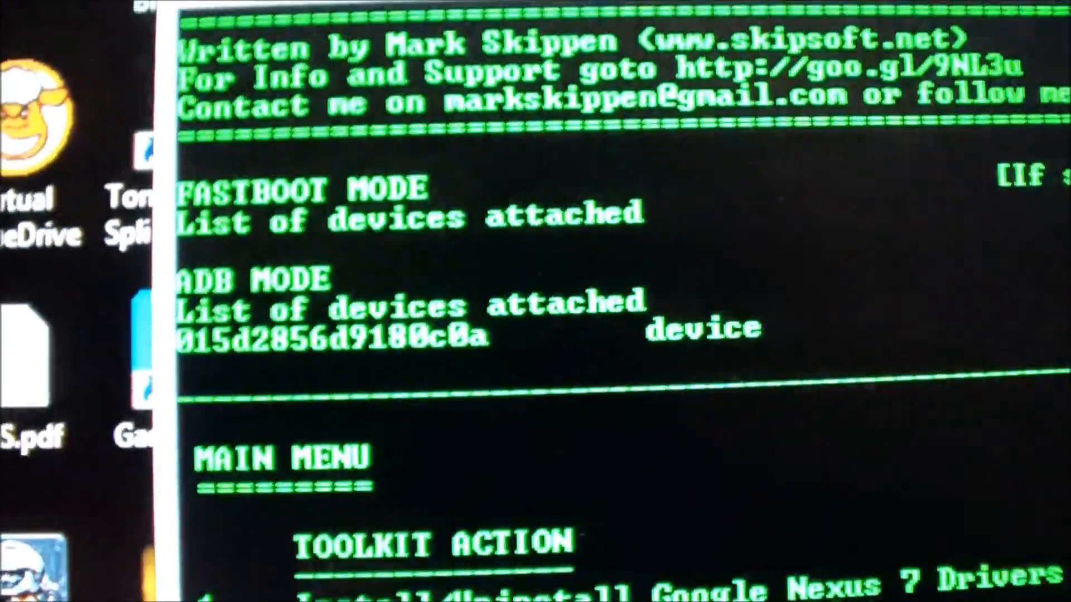
scroll("down", 3)
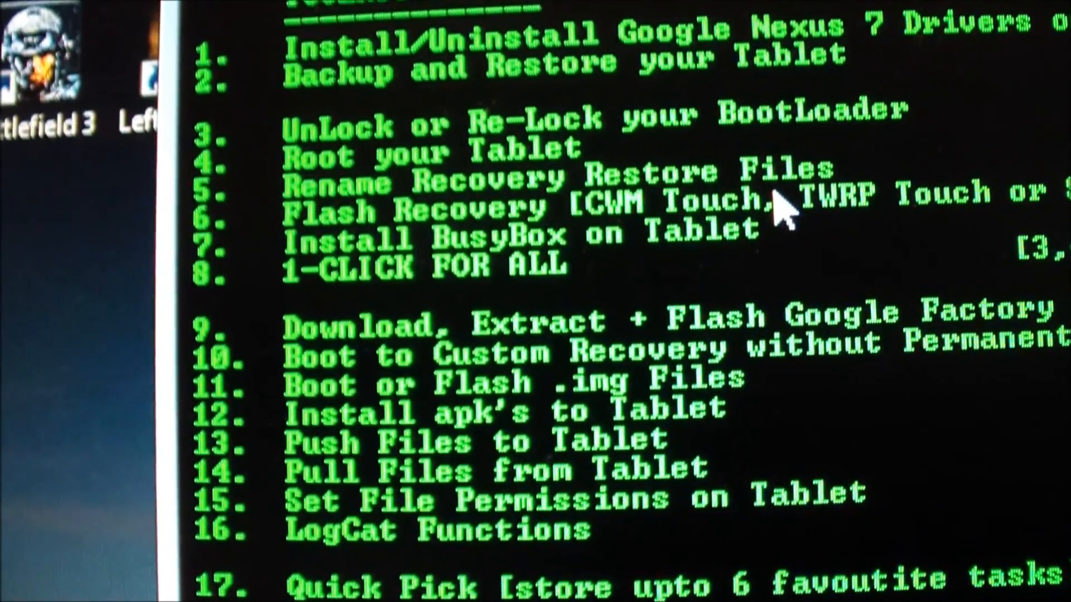
scroll("down", 3)
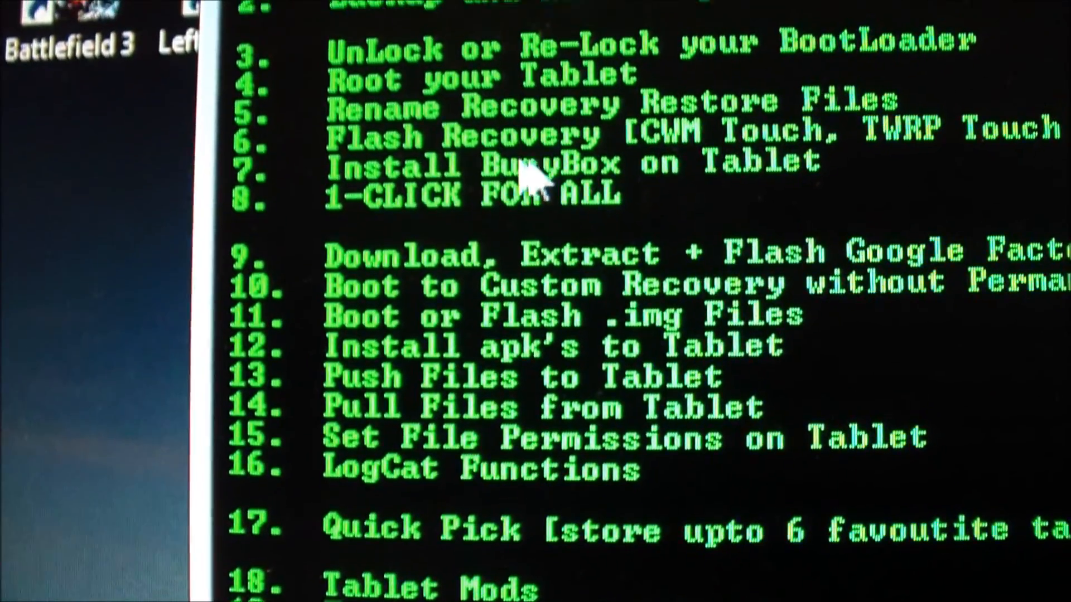
scroll("up", 3)
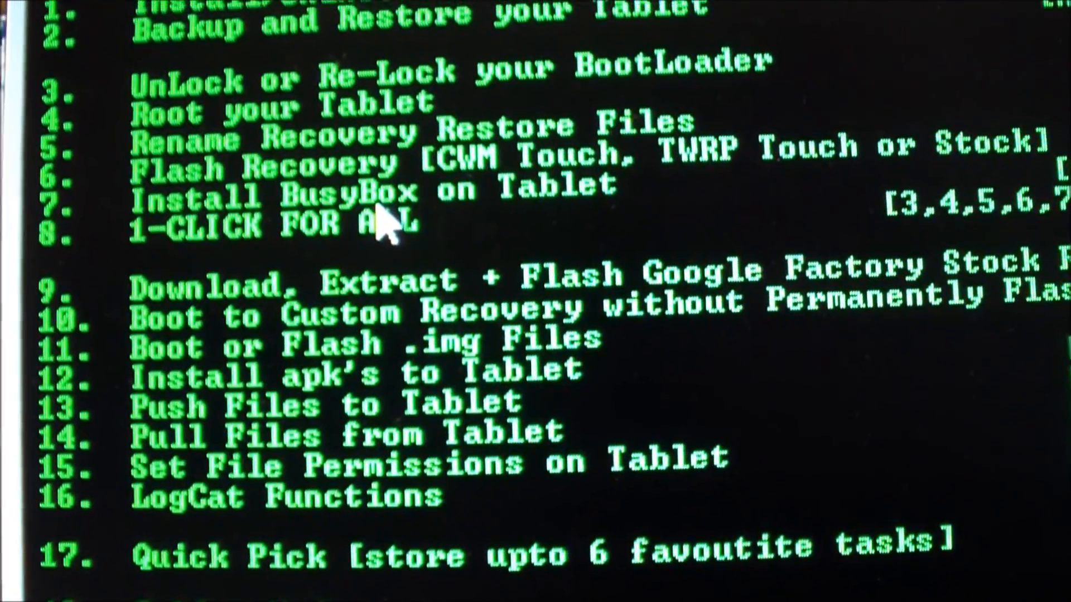
scroll("down", 3)
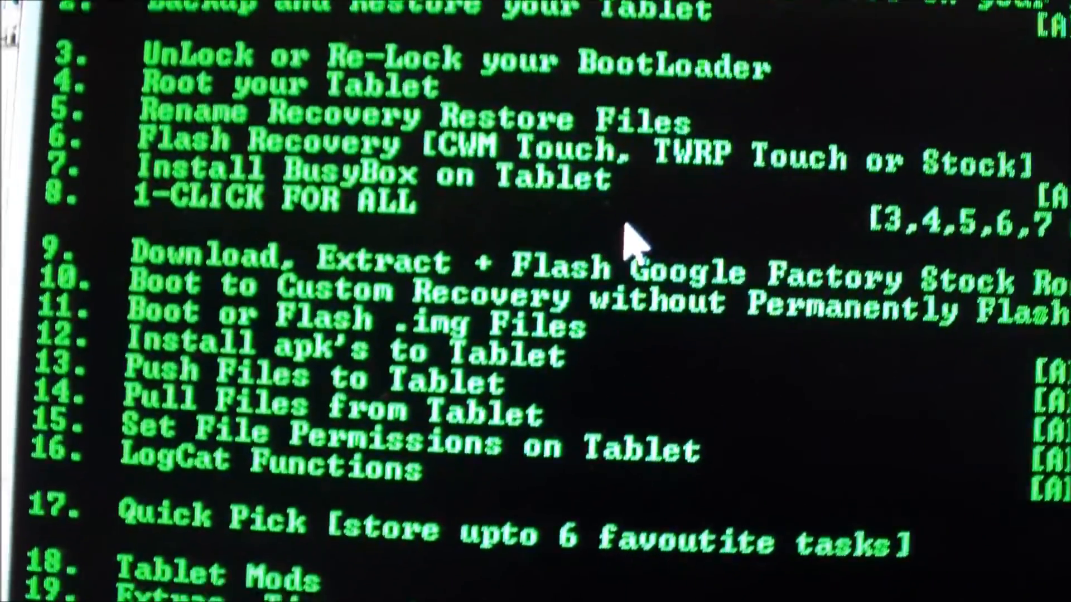